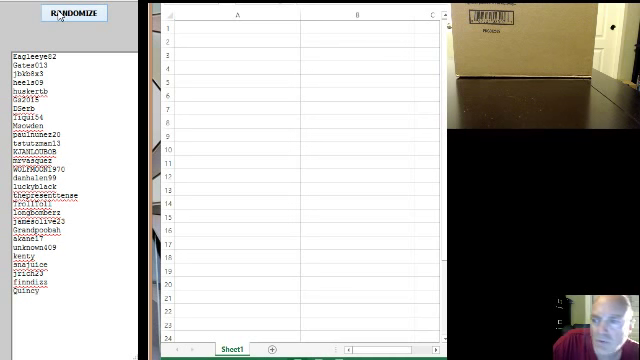
- Randomize the participant names and select the shuffled result list
{"action": "left_click", "coordinate": [68, 16]}
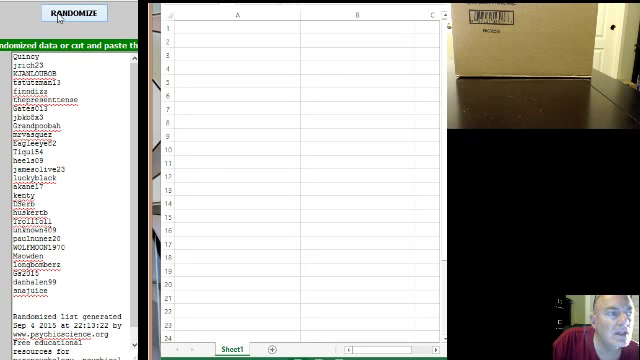
{"action": "left_click", "coordinate": [64, 18]}
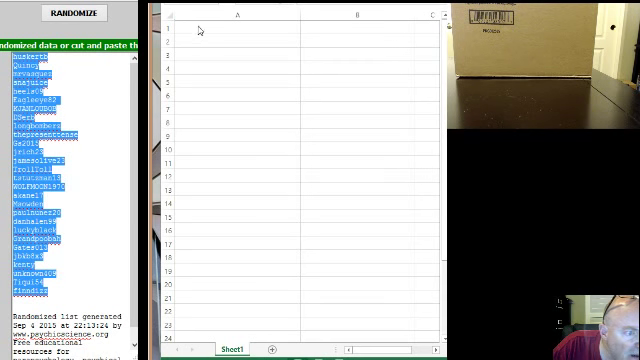
- Copy the shuffled names into column A starting at A1, then select the team list
{"action": "right_click", "coordinate": [210, 30]}
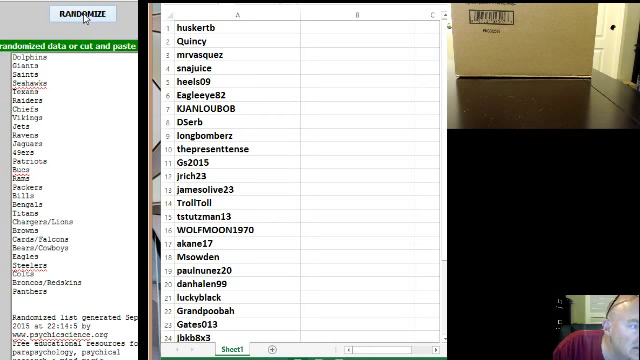
{"action": "left_click", "coordinate": [88, 14]}
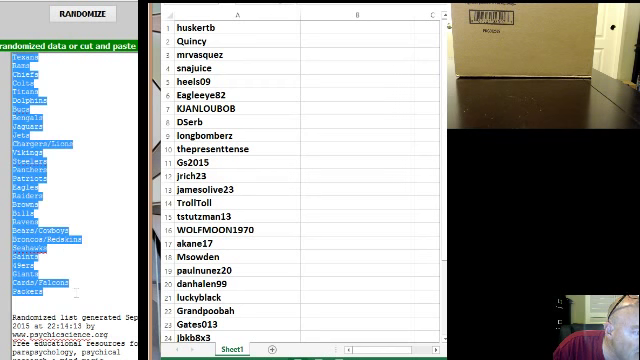
{"action": "mouse_move", "coordinate": [76, 222]}
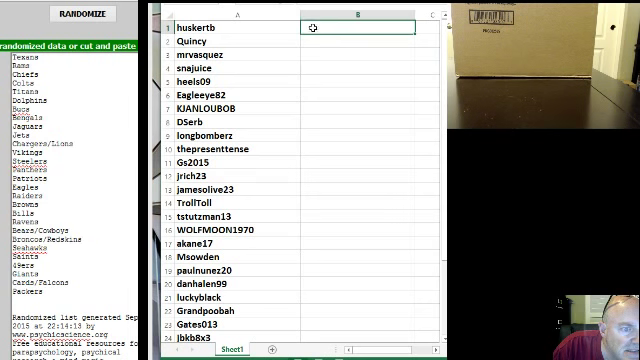
- Paste the shuffled NFL teams into column B beside each participant name
{"action": "right_click", "coordinate": [316, 24]}
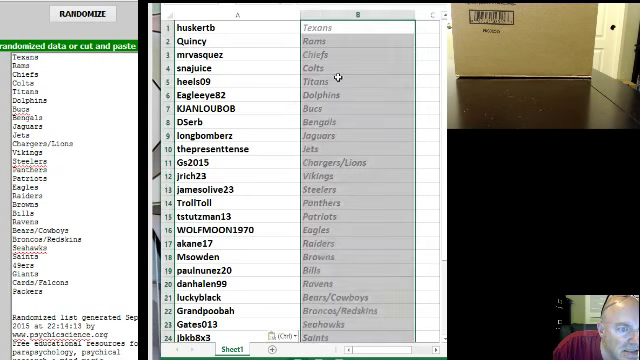
{"action": "scroll", "scroll_direction": "down", "scroll_amount": 3}
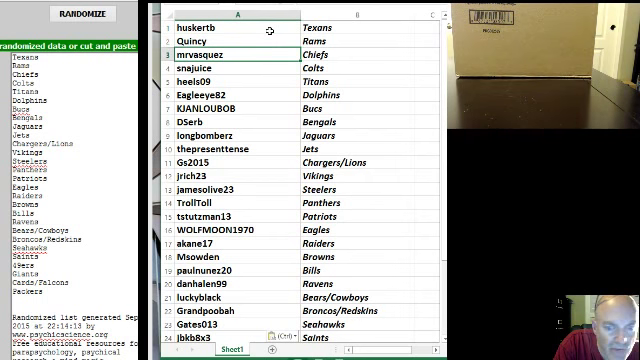
{"action": "left_click", "coordinate": [230, 66]}
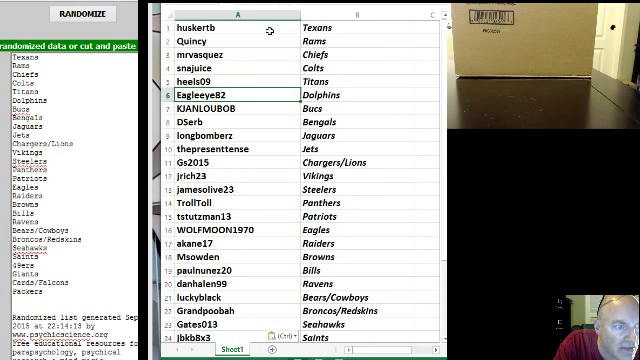
{"action": "left_click", "coordinate": [230, 106]}
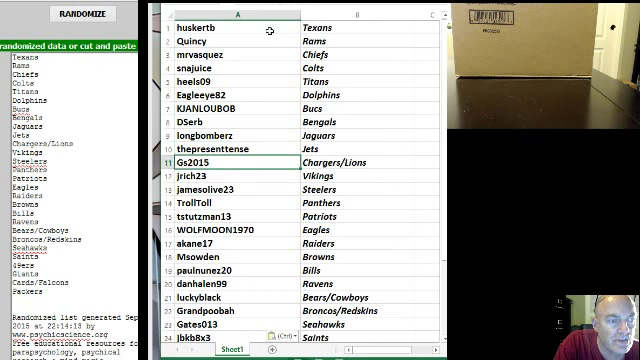
{"action": "left_click", "coordinate": [218, 176]}
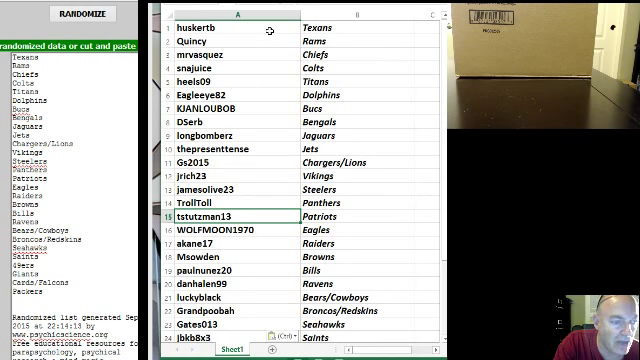
{"action": "left_click", "coordinate": [230, 234]}
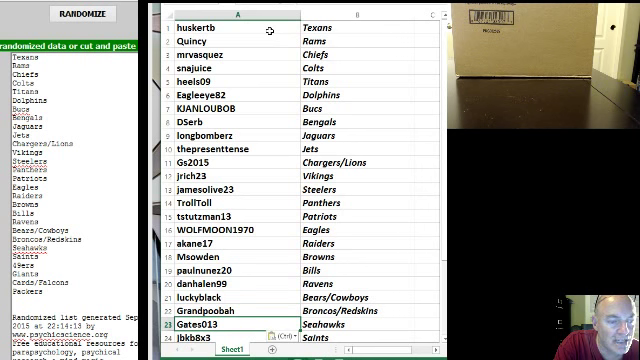
{"action": "scroll", "scroll_direction": "down", "scroll_amount": 3}
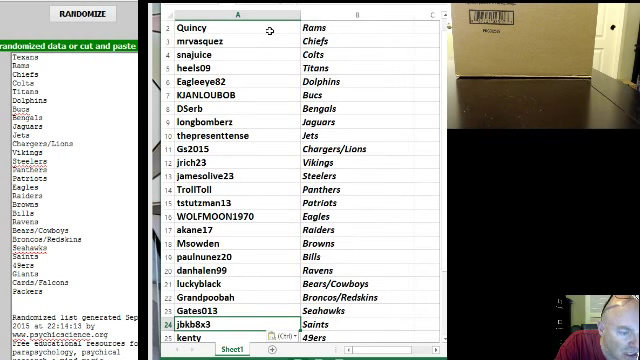
{"action": "scroll", "scroll_direction": "down", "scroll_amount": 3}
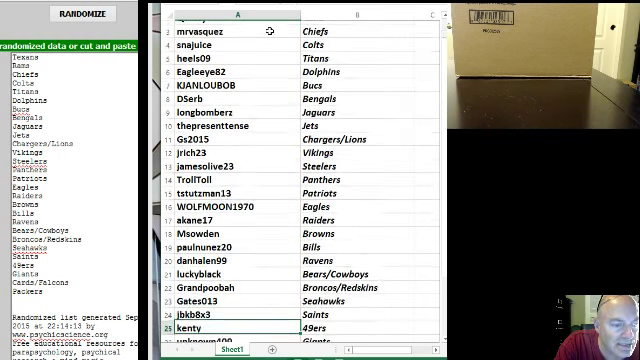
{"action": "scroll", "scroll_direction": "down", "scroll_amount": 3}
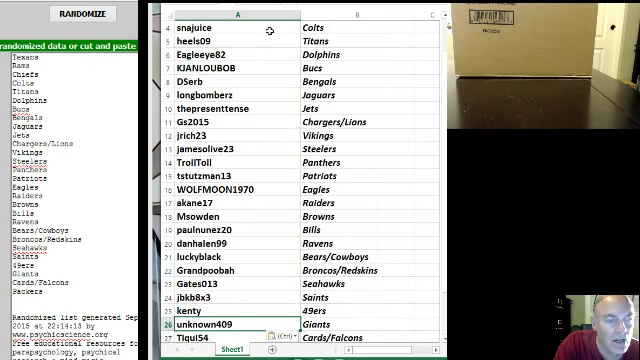
{"action": "scroll", "scroll_direction": "down", "scroll_amount": 3}
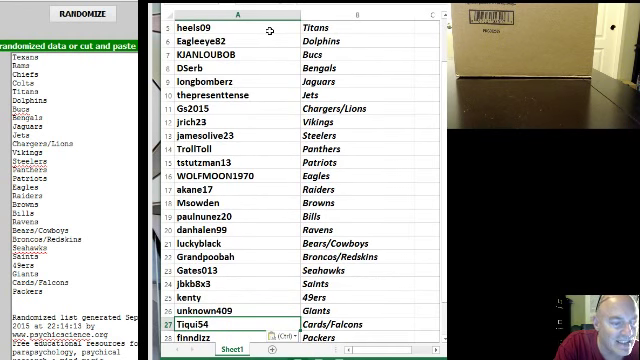